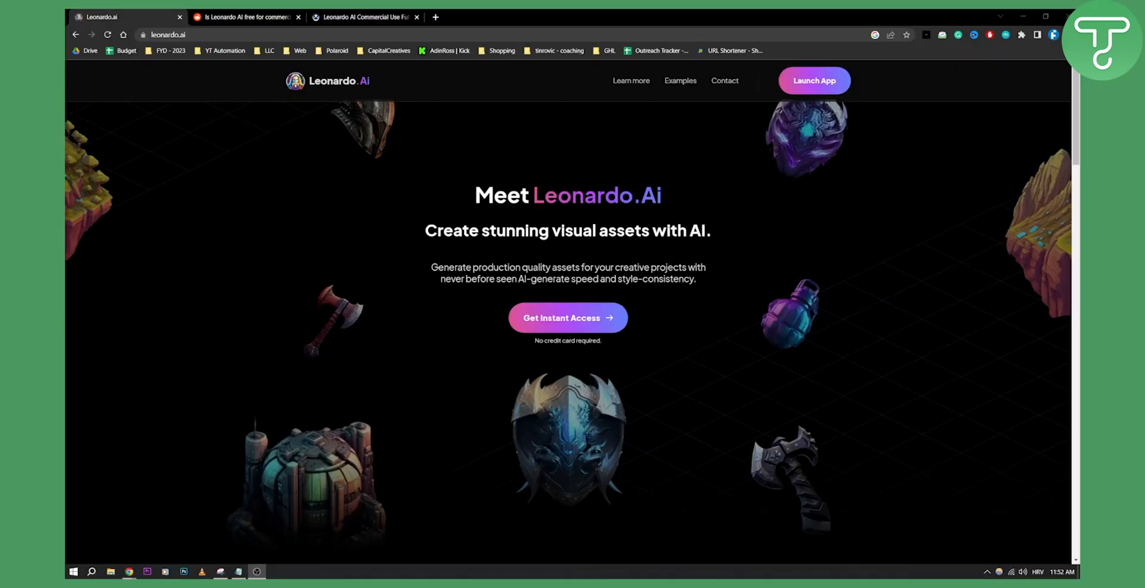
pyautogui.moveTo(623, 117)
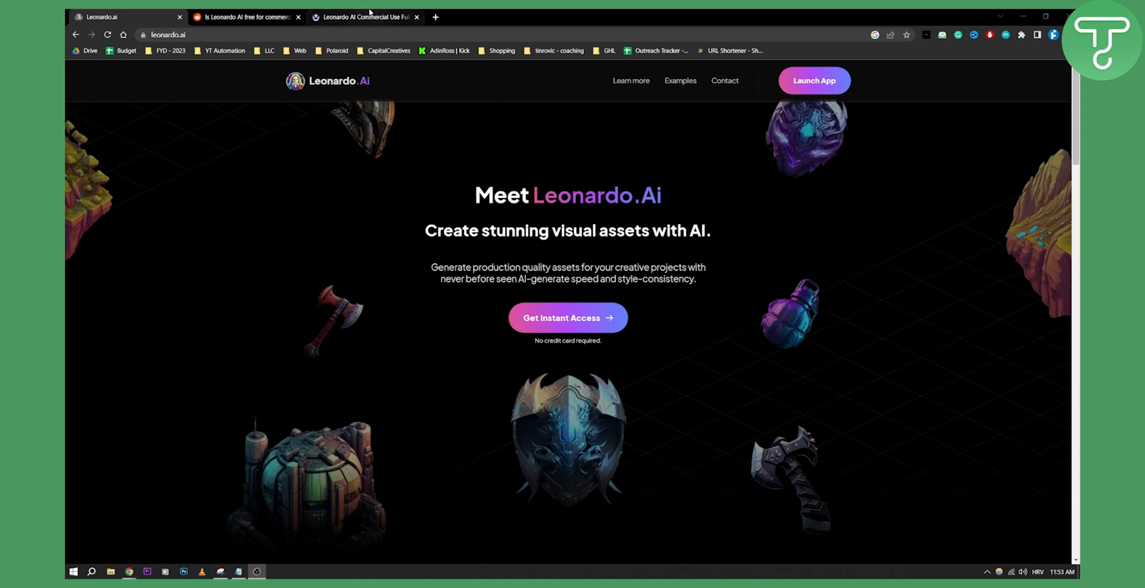
# Switch to the learnwithnaseem Leonardo AI article, showing its Leonardo AI Copyright Details section.
pyautogui.click(365, 17)
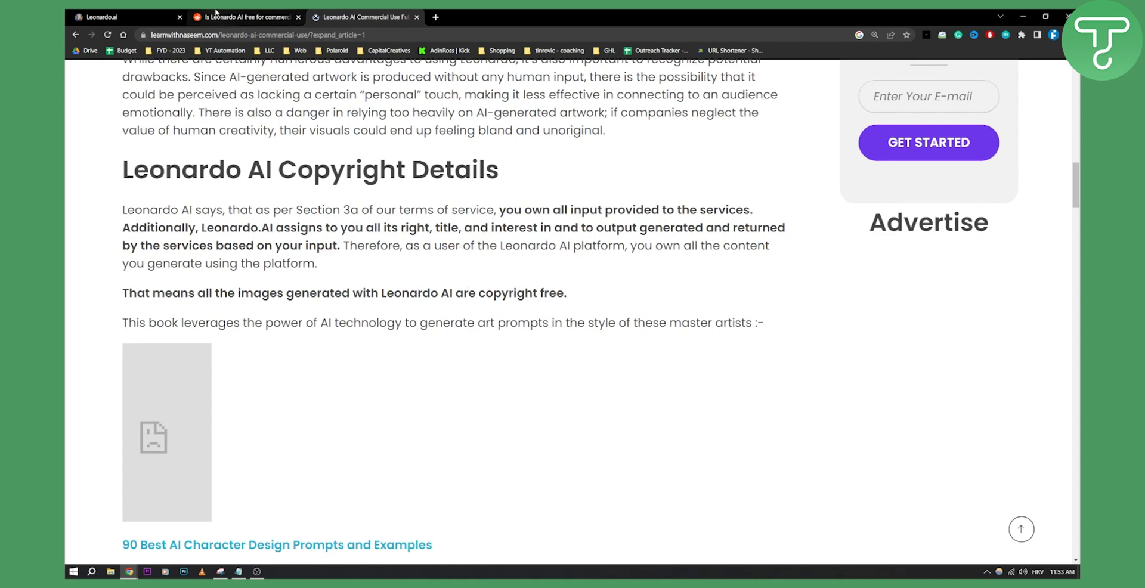
# Switch to the Reddit thread 'Is Leonardo AI free for commercial use' and scroll to its comments.
pyautogui.click(244, 17)
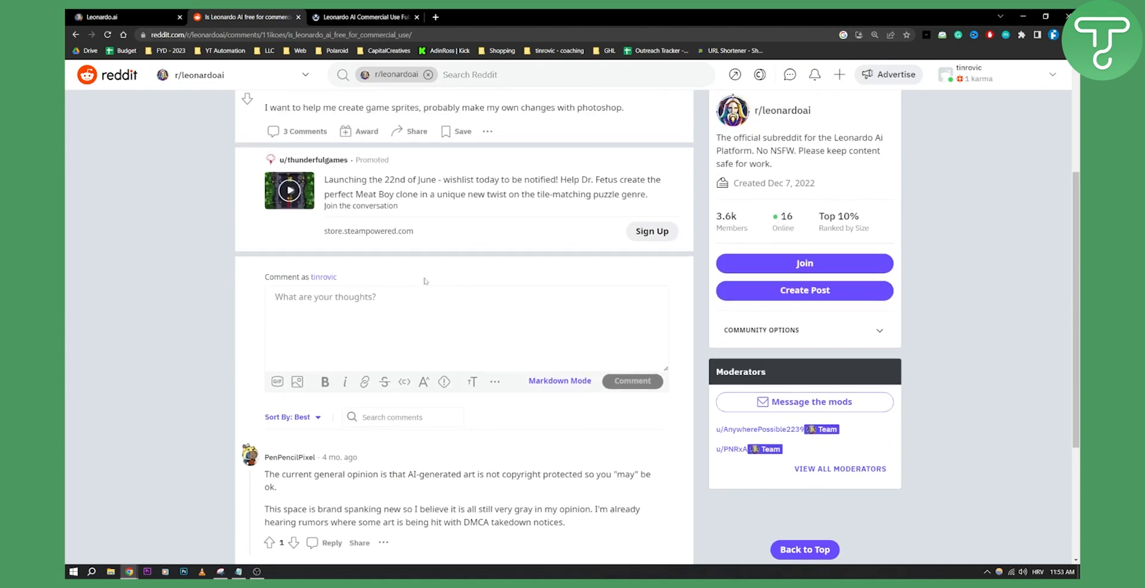
pyautogui.scroll(-3)
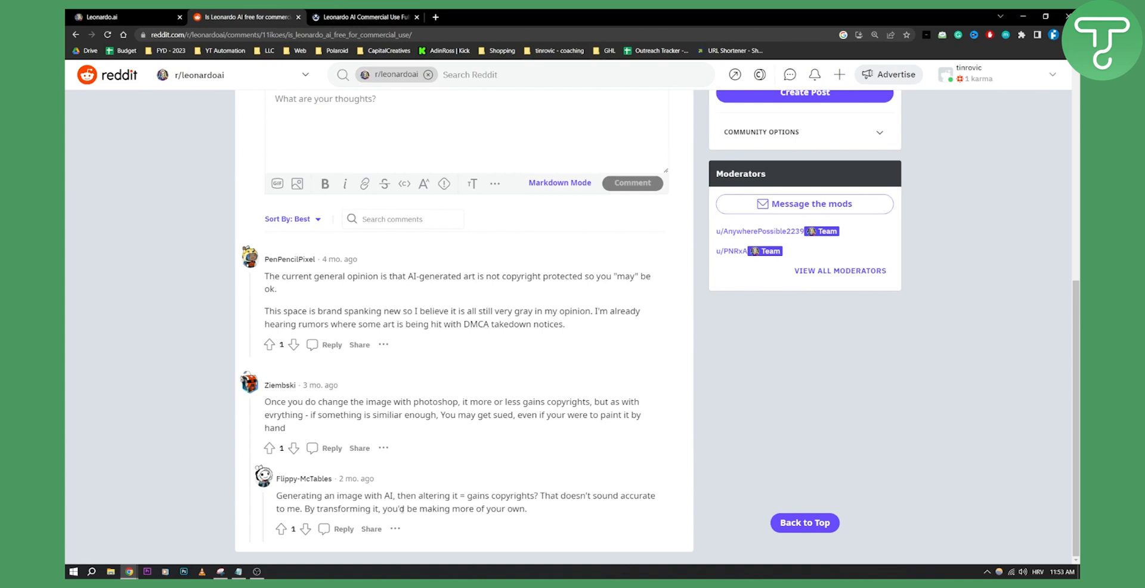
pyautogui.moveTo(345, 394)
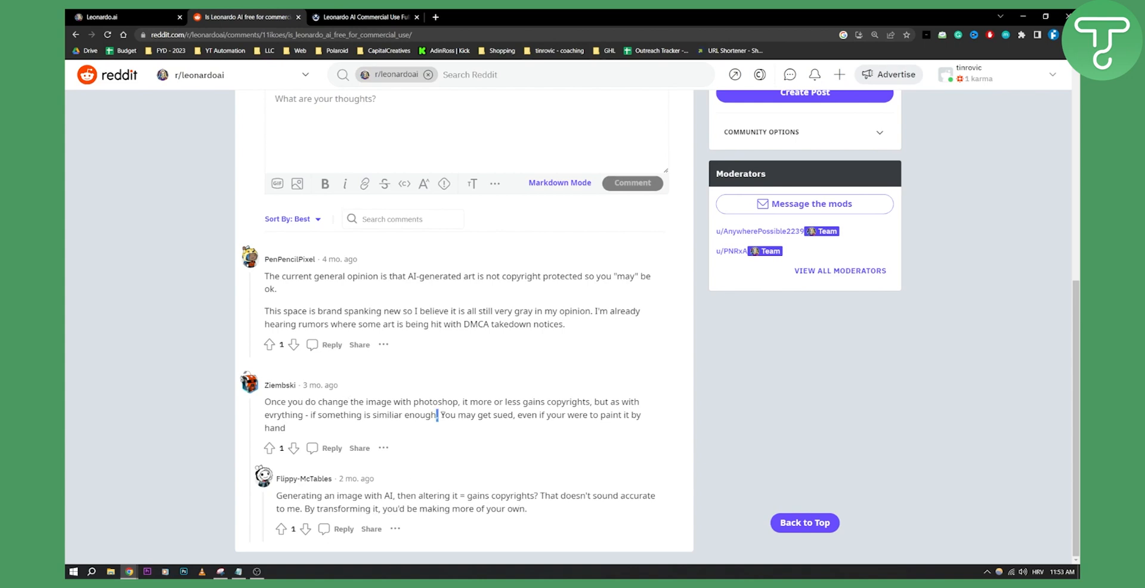
pyautogui.moveTo(439, 415); pyautogui.dragTo(641, 415)
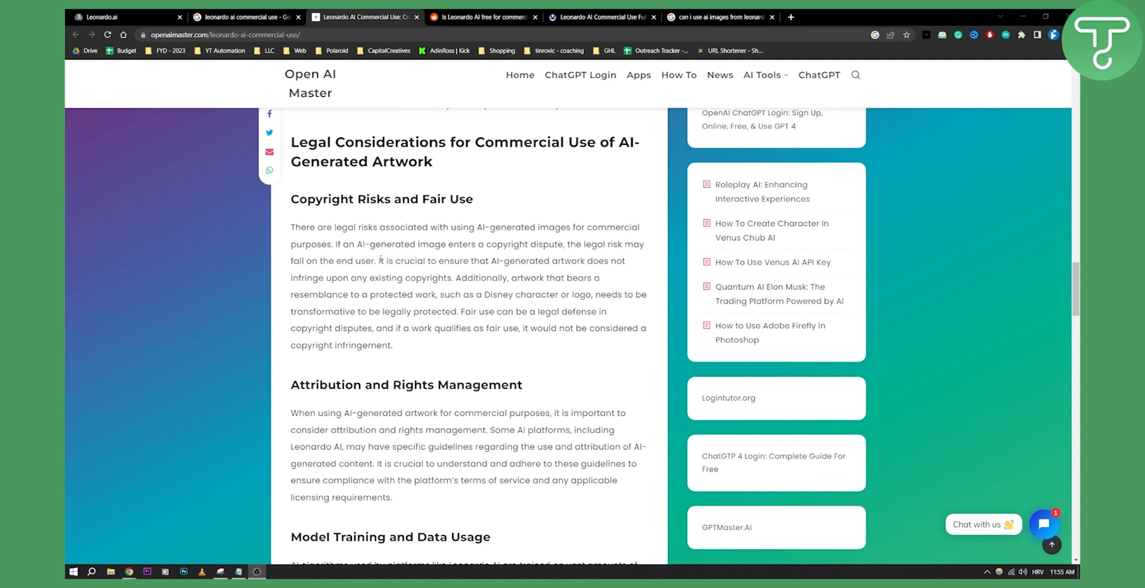
pyautogui.moveTo(353, 277)
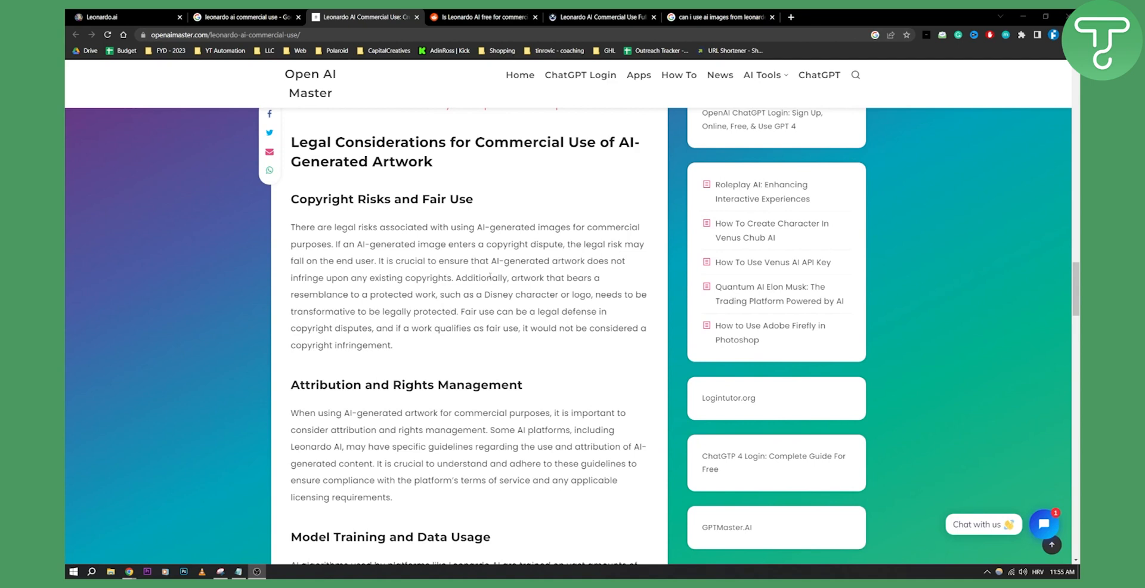
pyautogui.moveTo(498, 295)
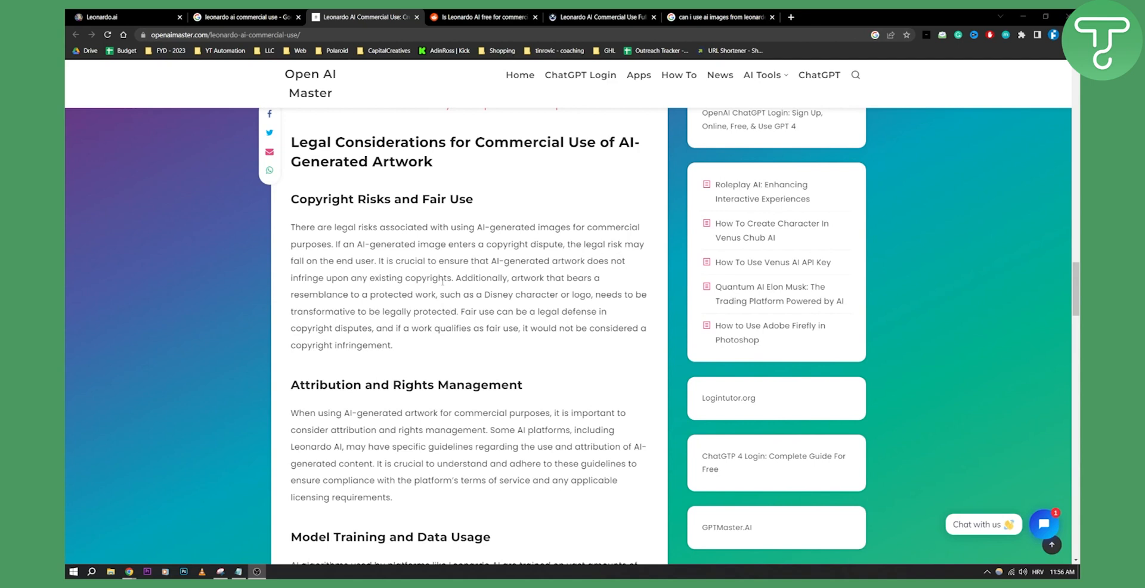
pyautogui.moveTo(444, 282)
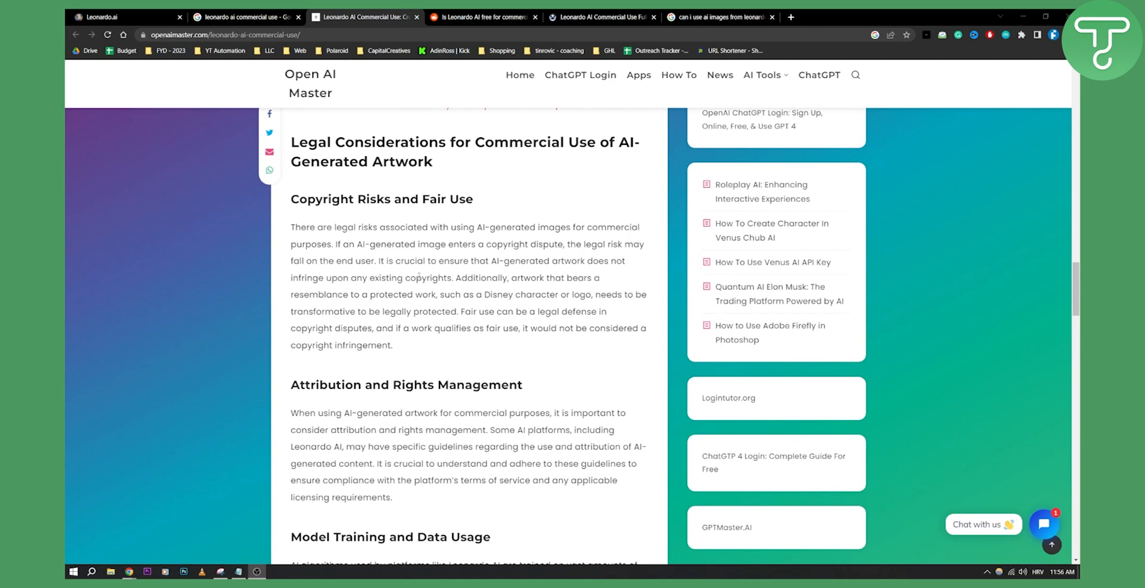